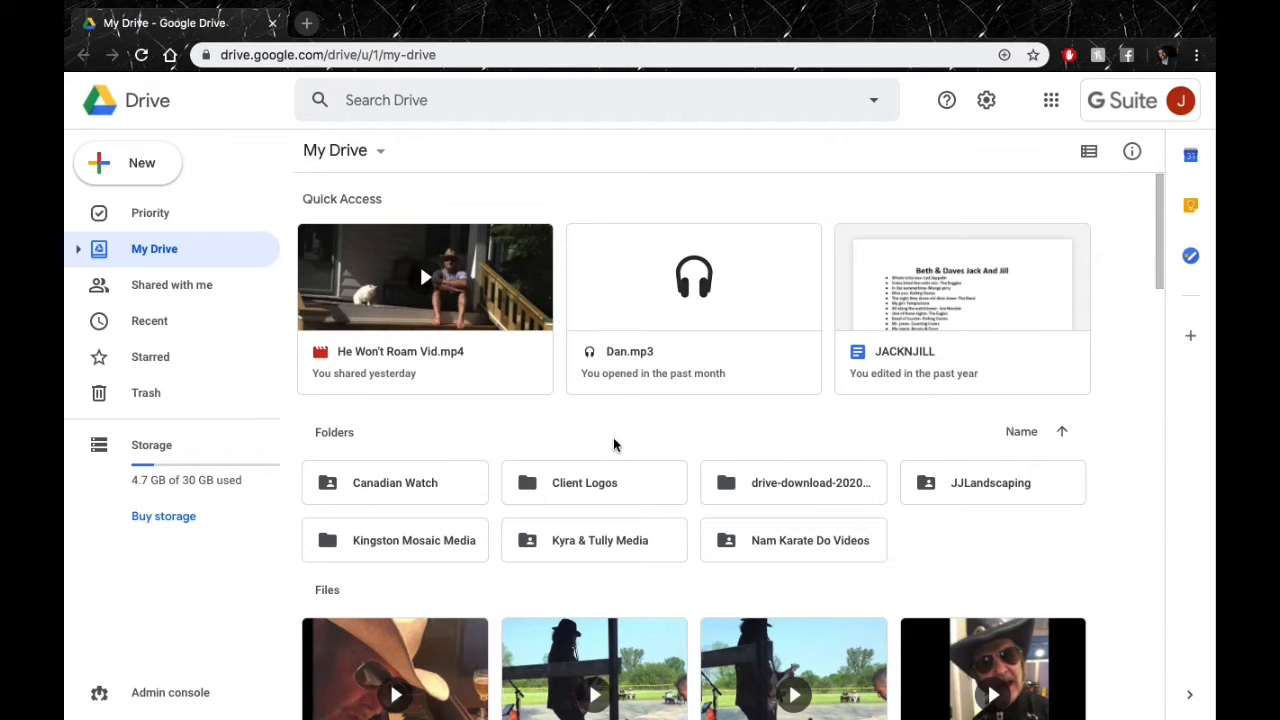
Upload the Desktop video WontRoamLyricsVid.mp4 into My Drive with File upload
scroll(down, 3)
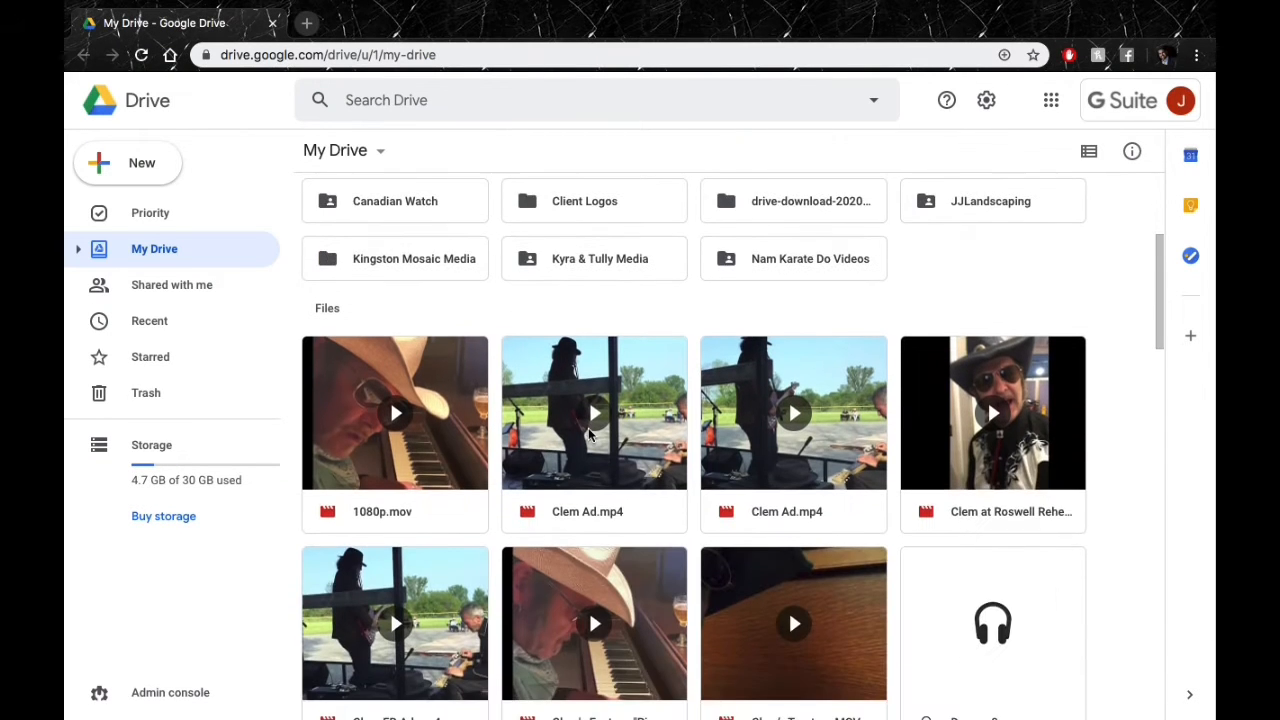
scroll(down, 3)
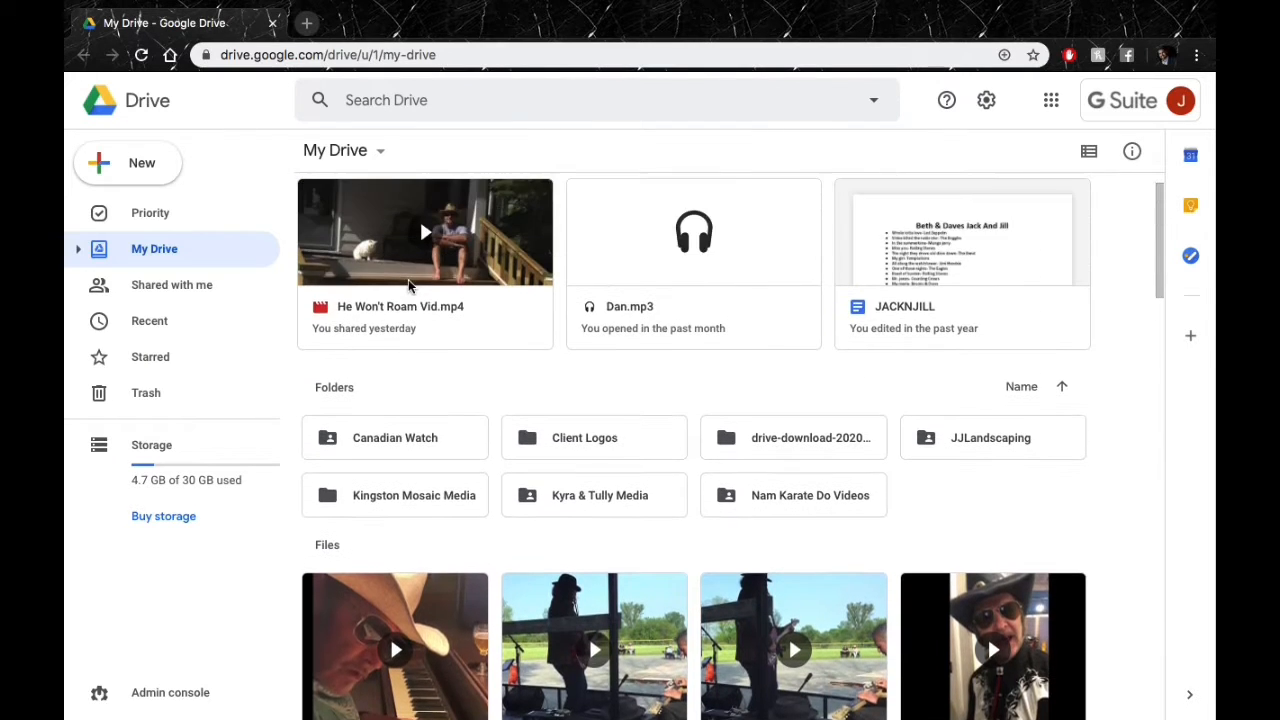
scroll(down, 3)
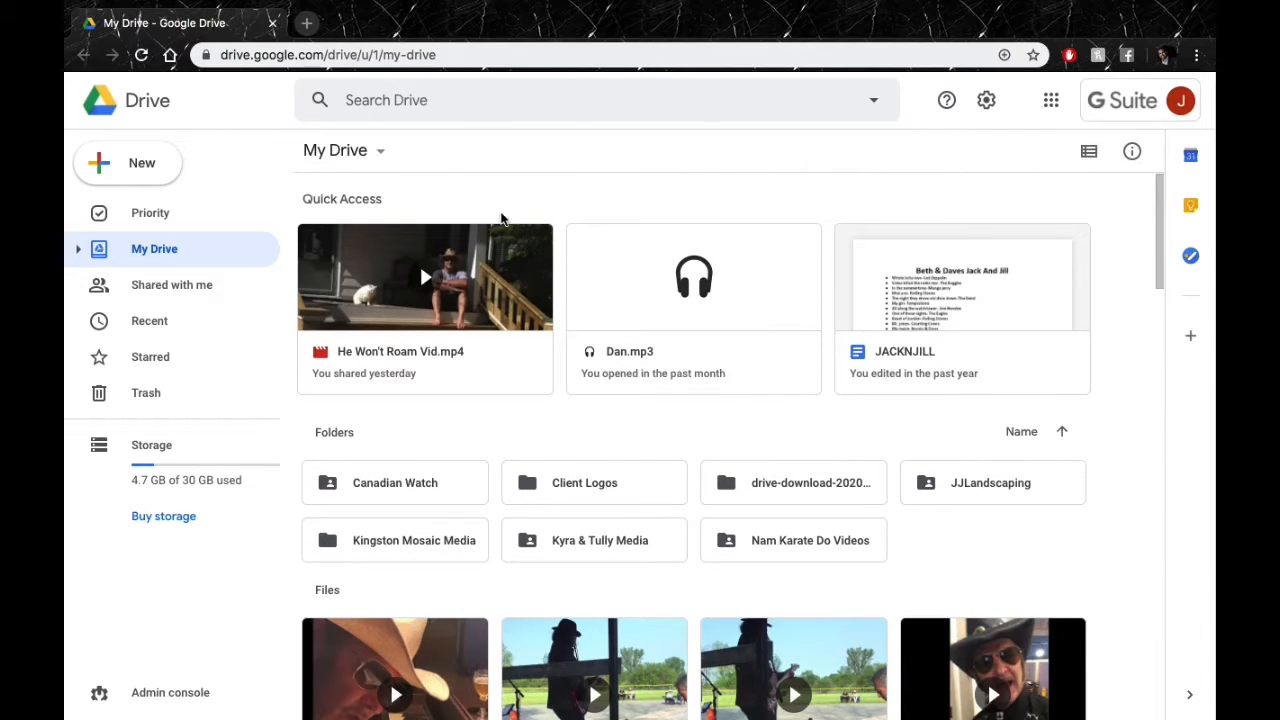
mouse_move(583, 205)
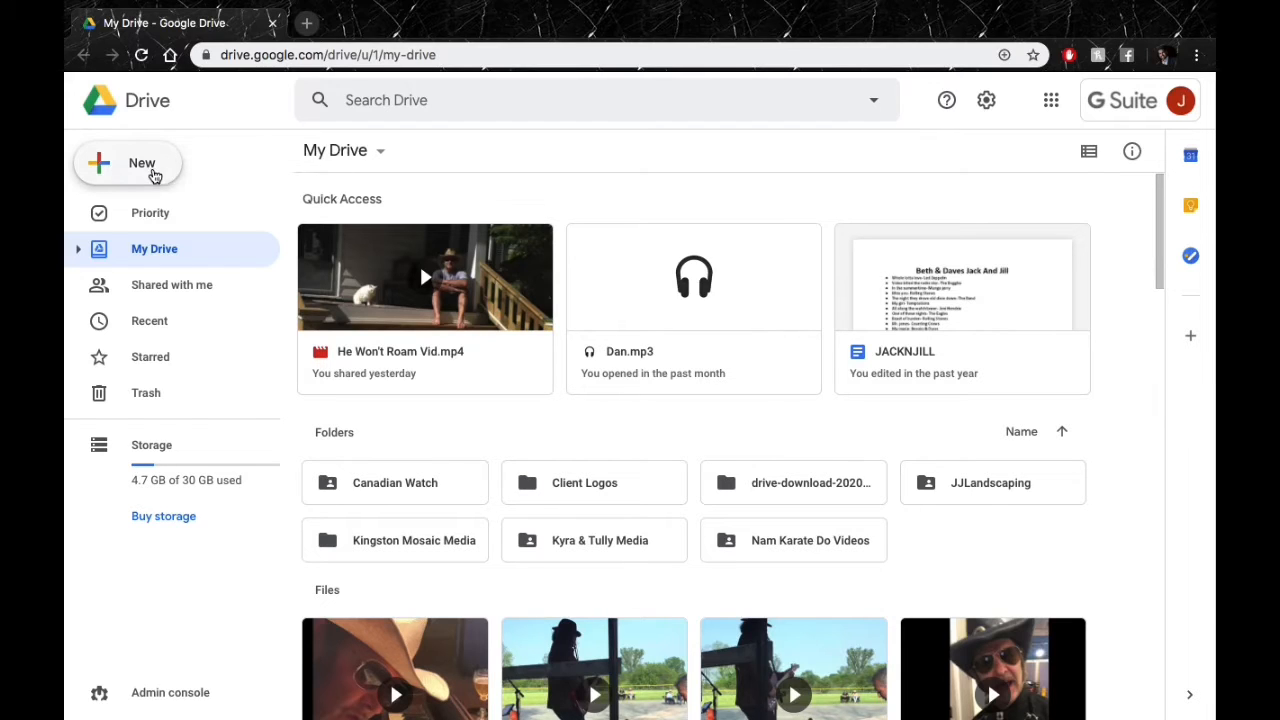
click(128, 162)
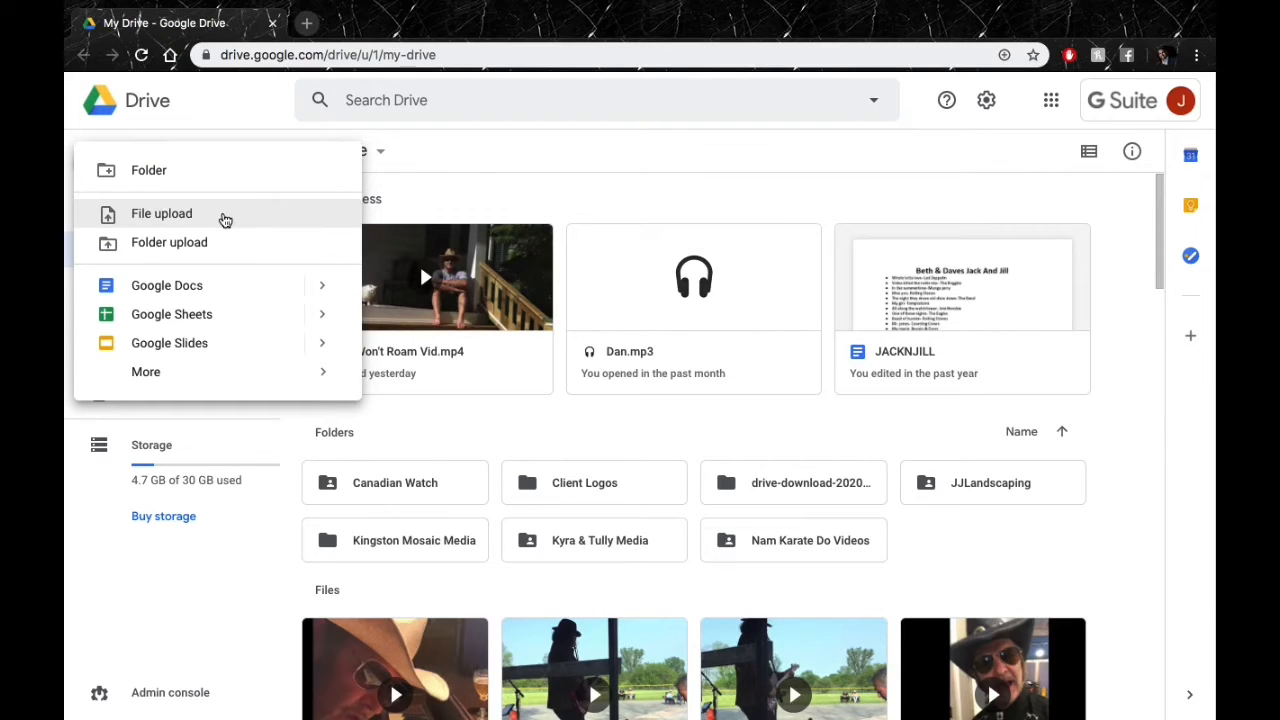
click(161, 213)
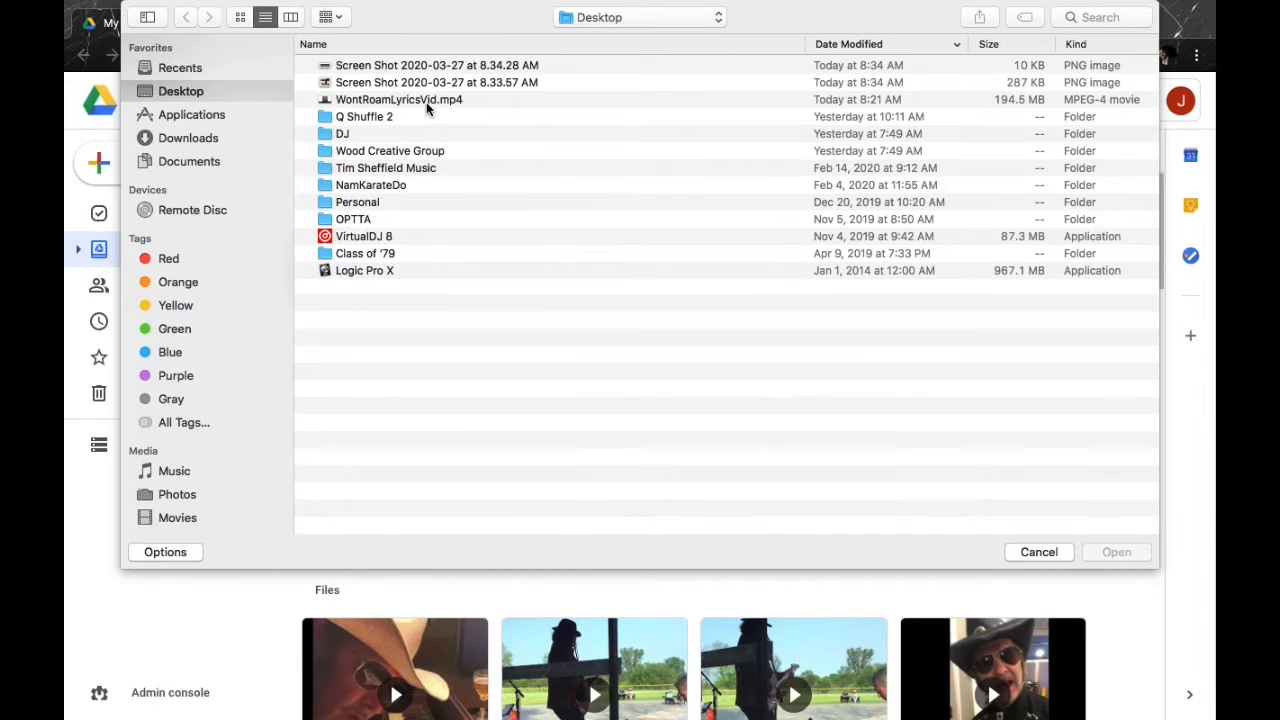
click(399, 99)
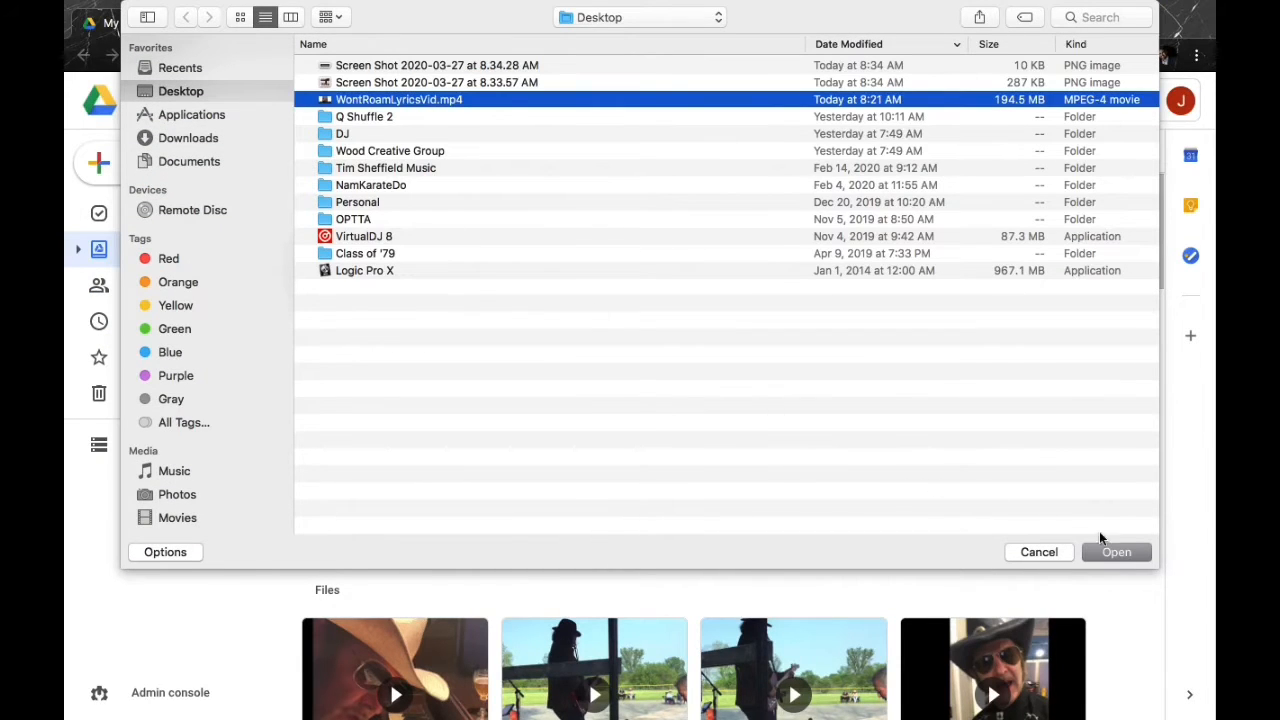
click(1116, 552)
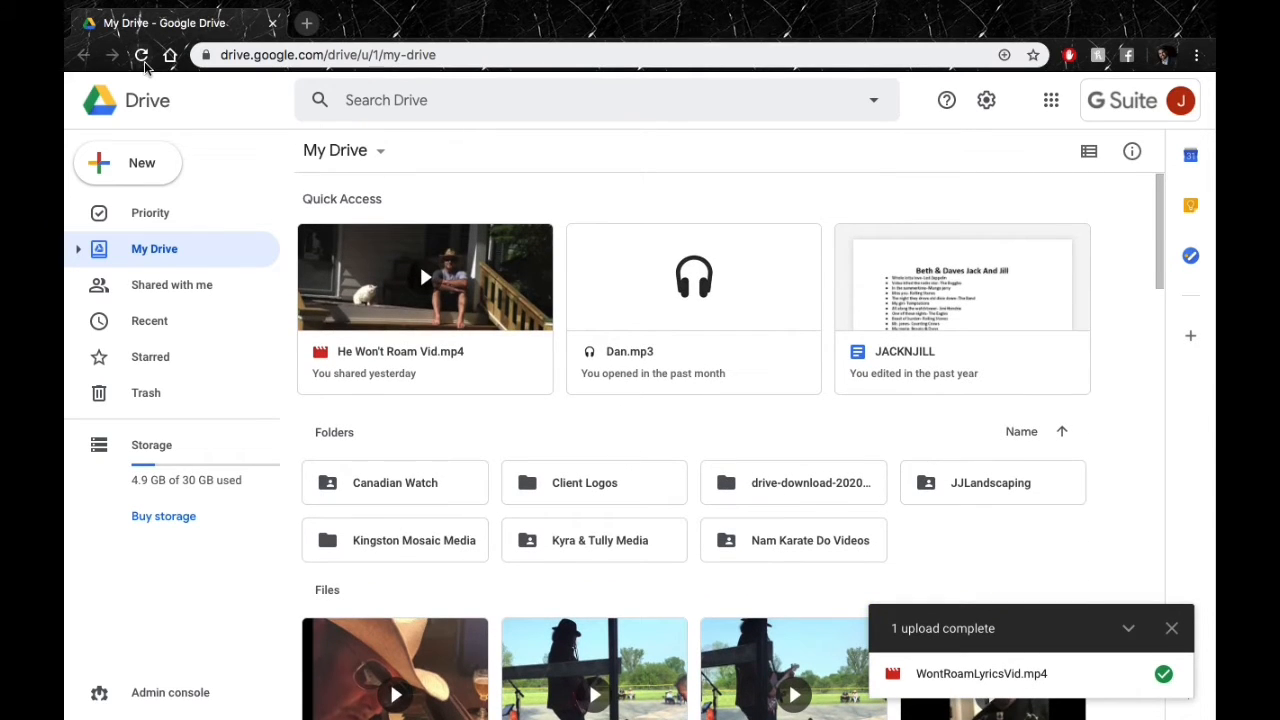
Reload My Drive and open WontRoamLyricsVid.mp4's context menu in Quick Access
click(141, 55)
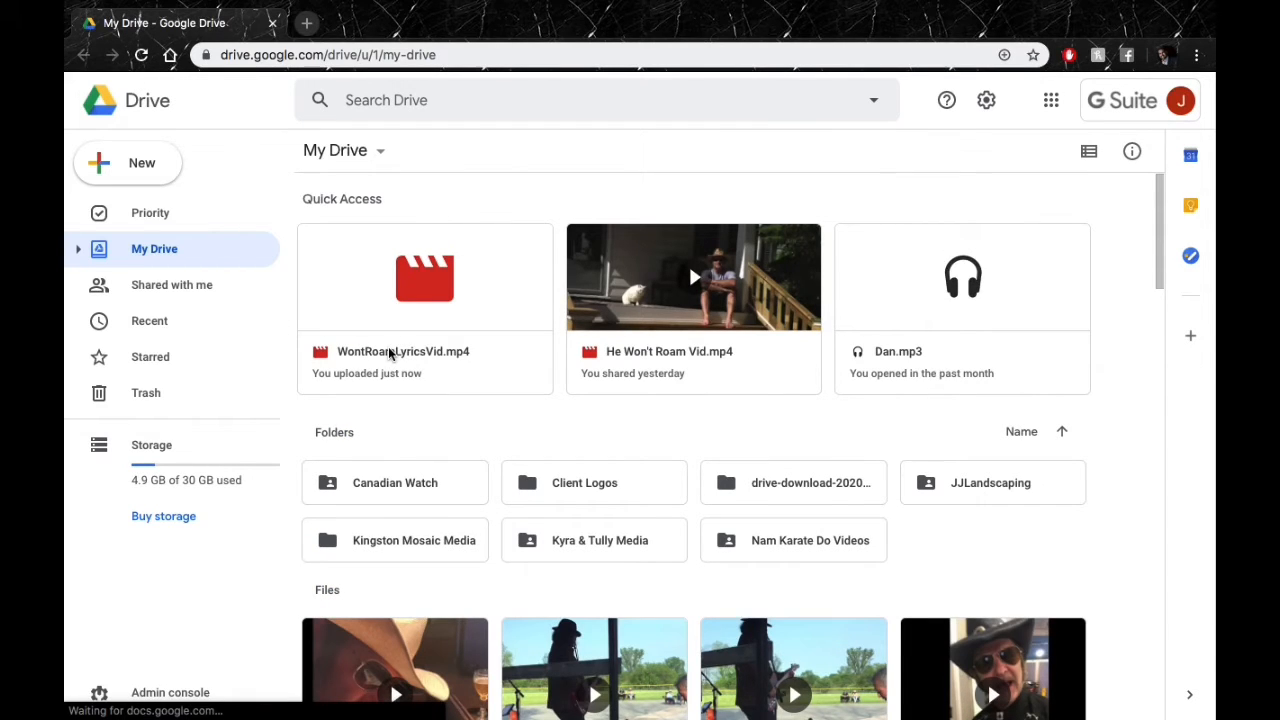
right_click(424, 277)
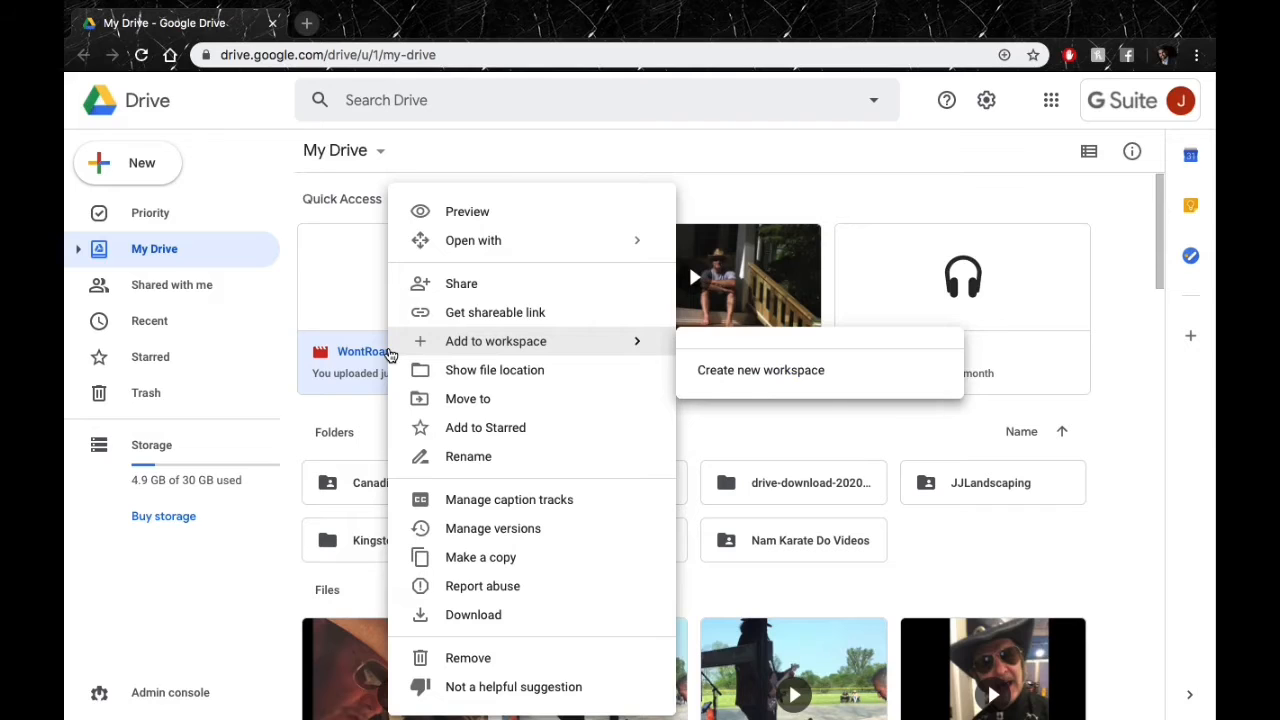
mouse_move(470, 290)
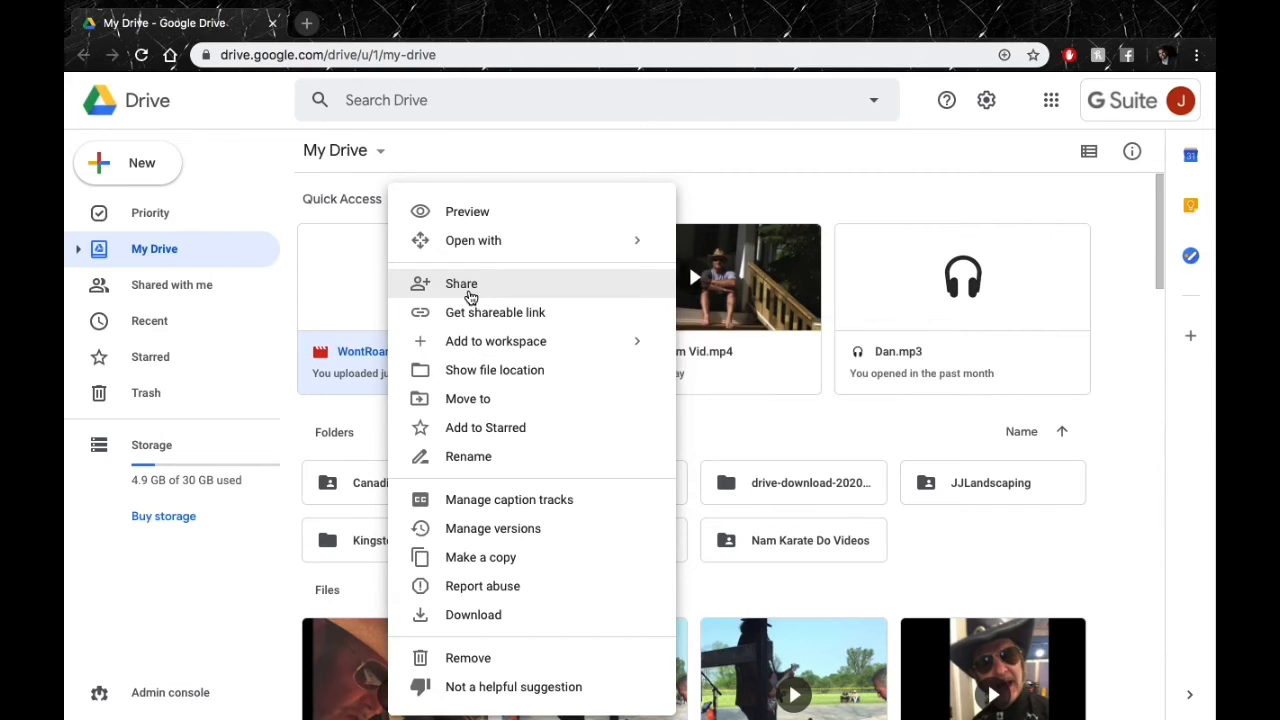
mouse_move(458, 586)
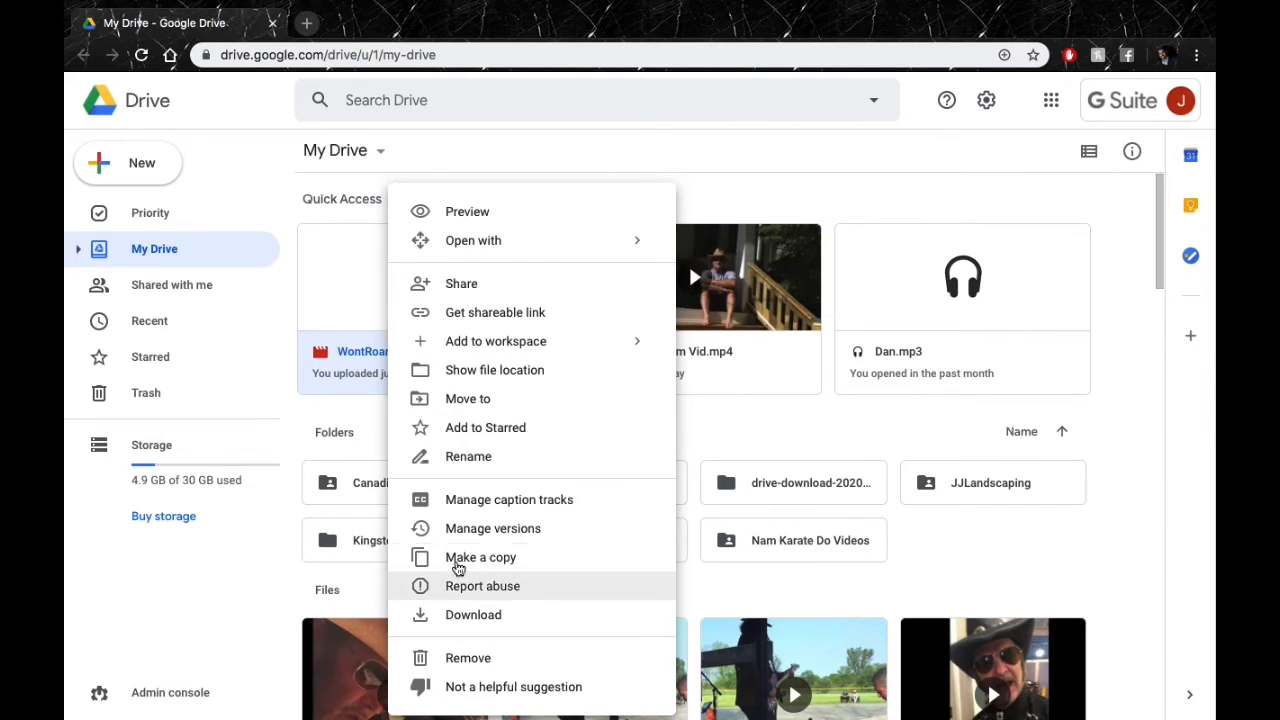
mouse_move(461, 283)
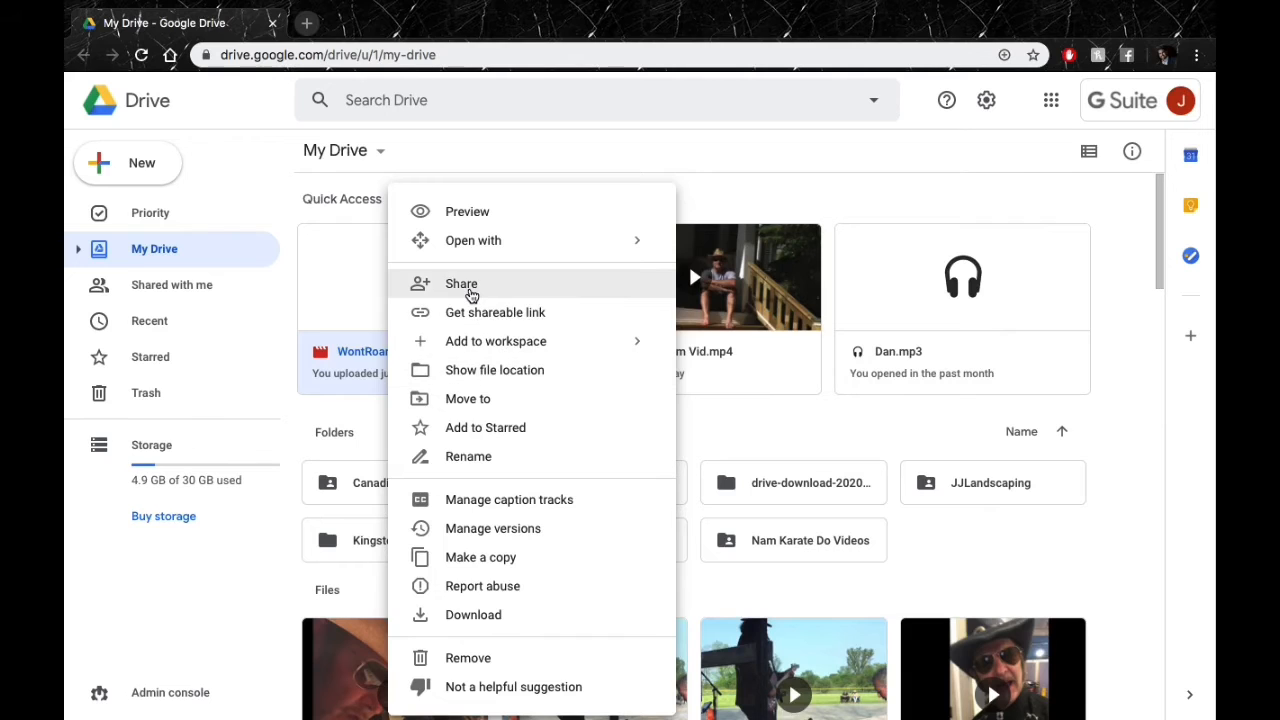
Open the Share dialog for WontRoamLyricsVid.mp4, then its Advanced sharing settings
click(461, 283)
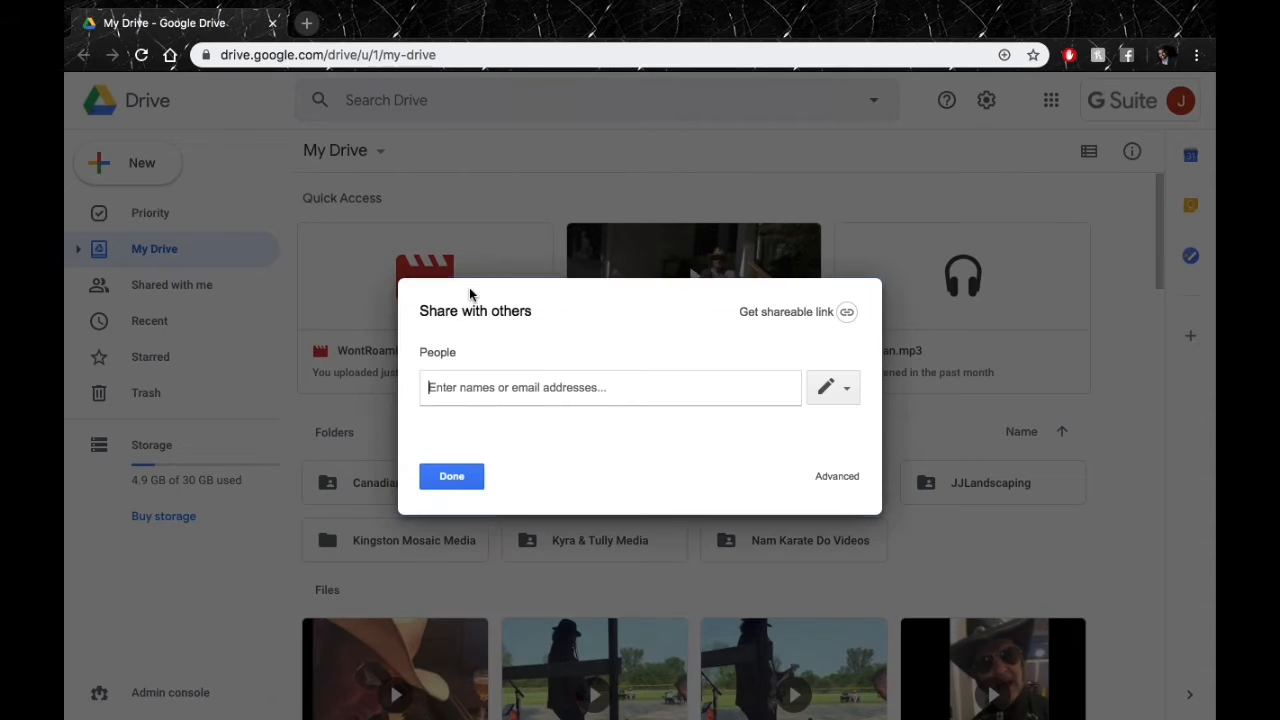
mouse_move(815, 493)
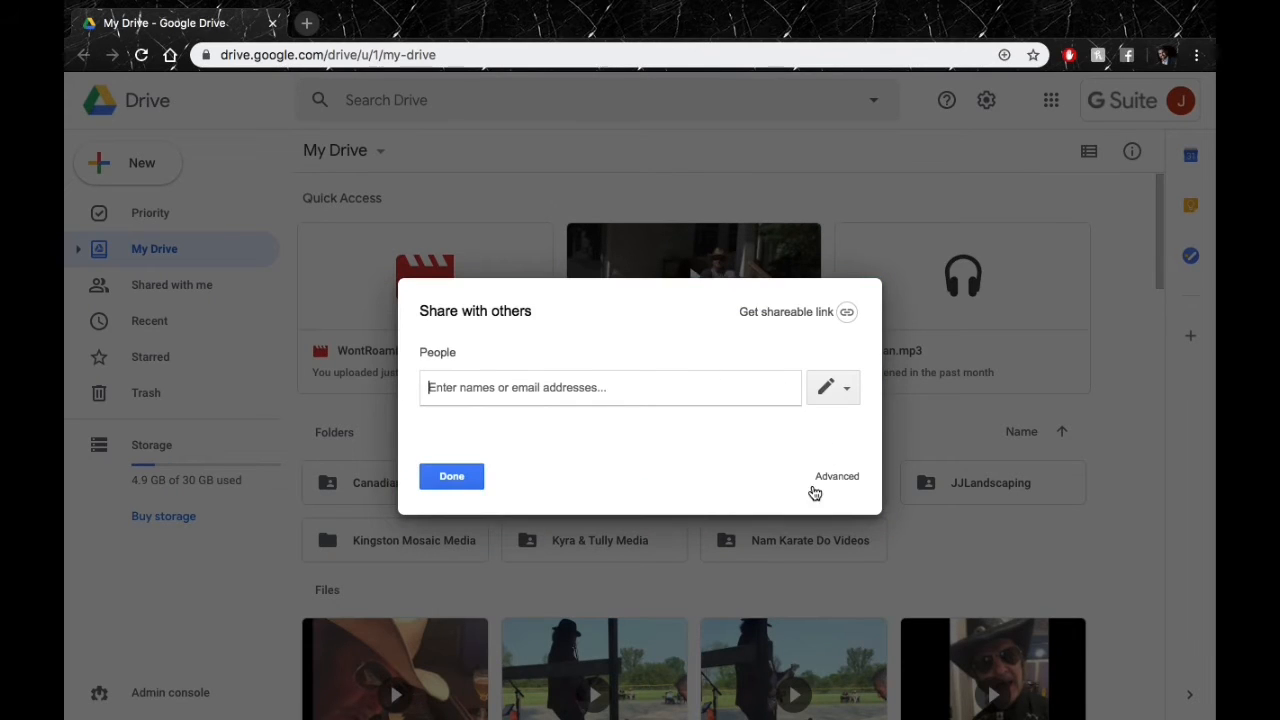
mouse_move(838, 492)
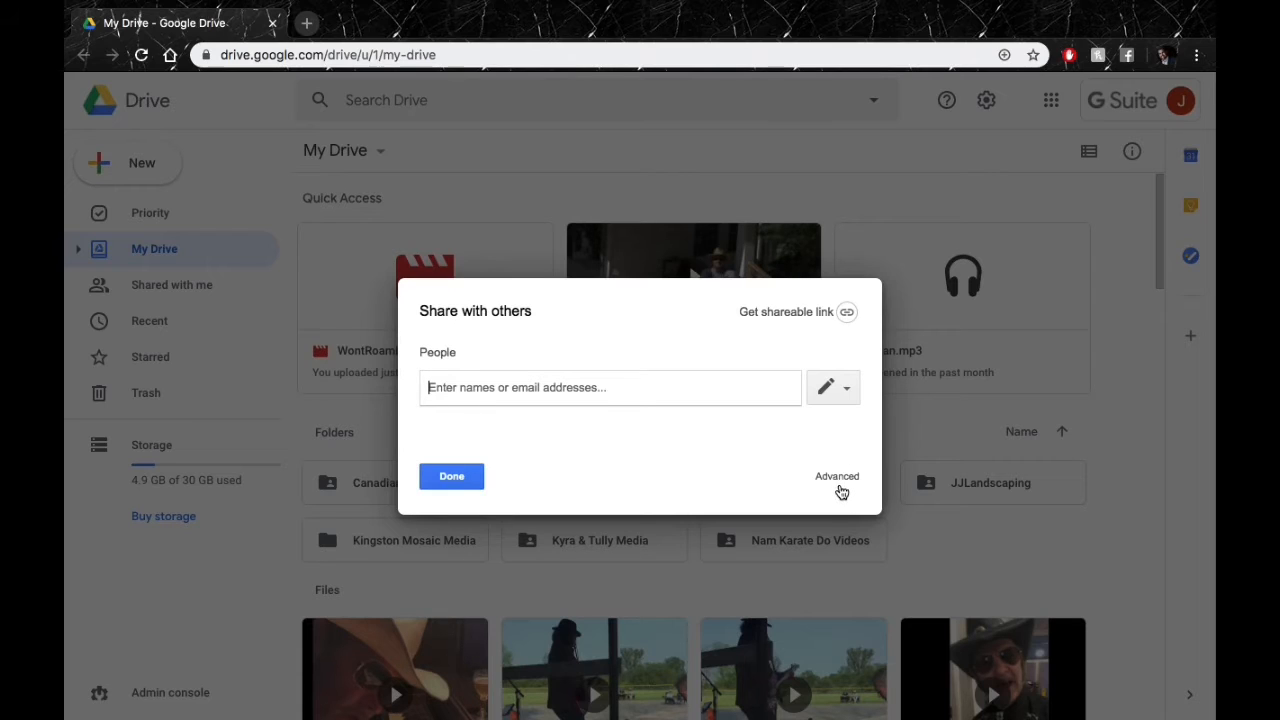
click(836, 476)
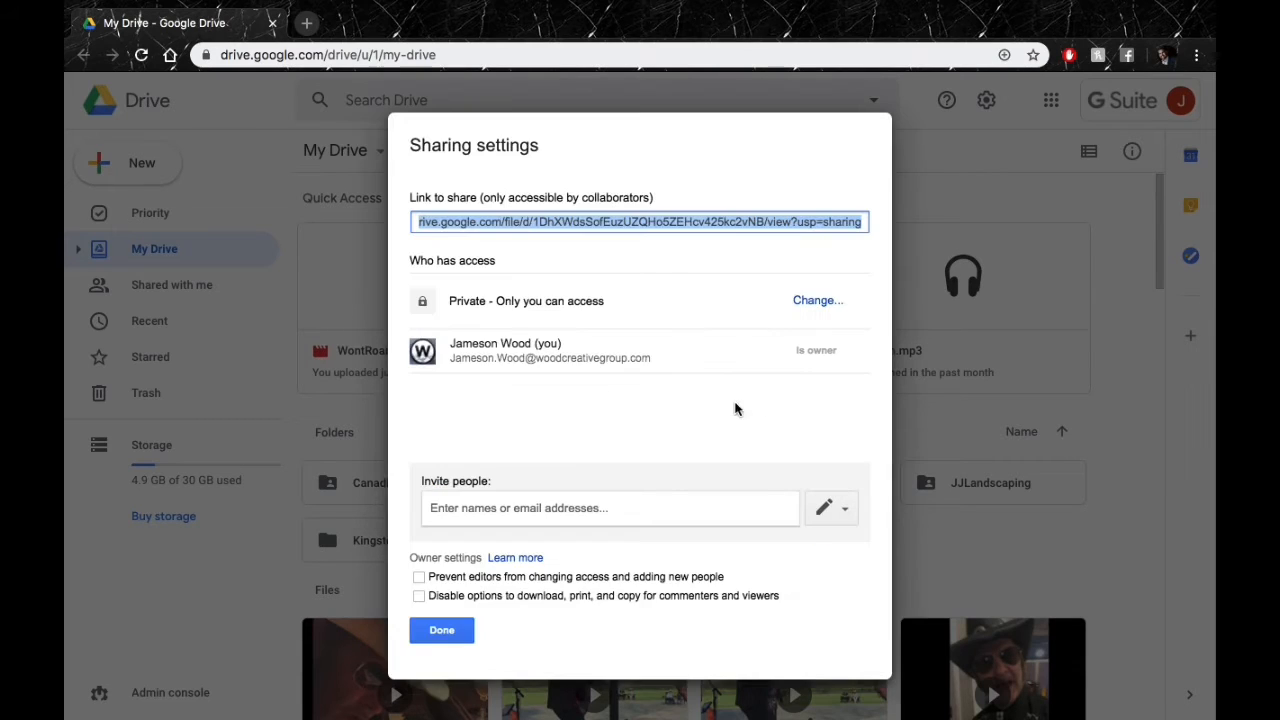
mouse_move(447, 307)
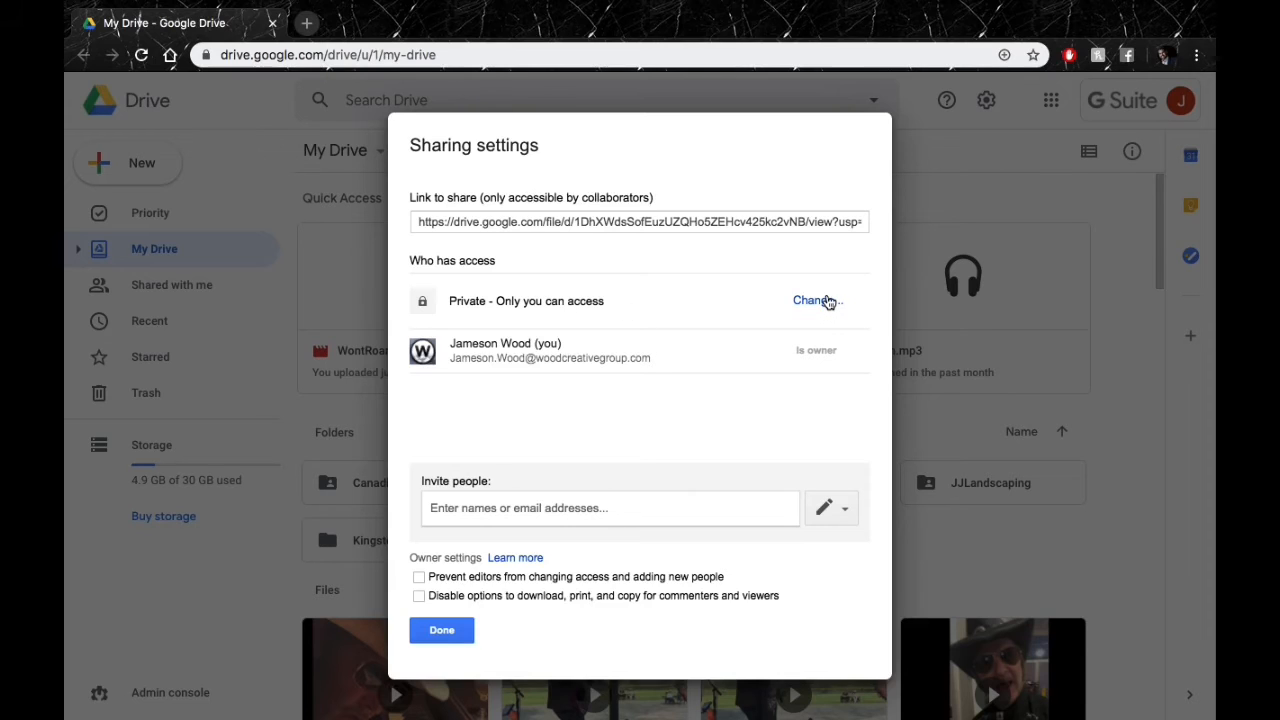
Set link sharing to 'On - Anyone with the link' with Can view, and save
click(813, 301)
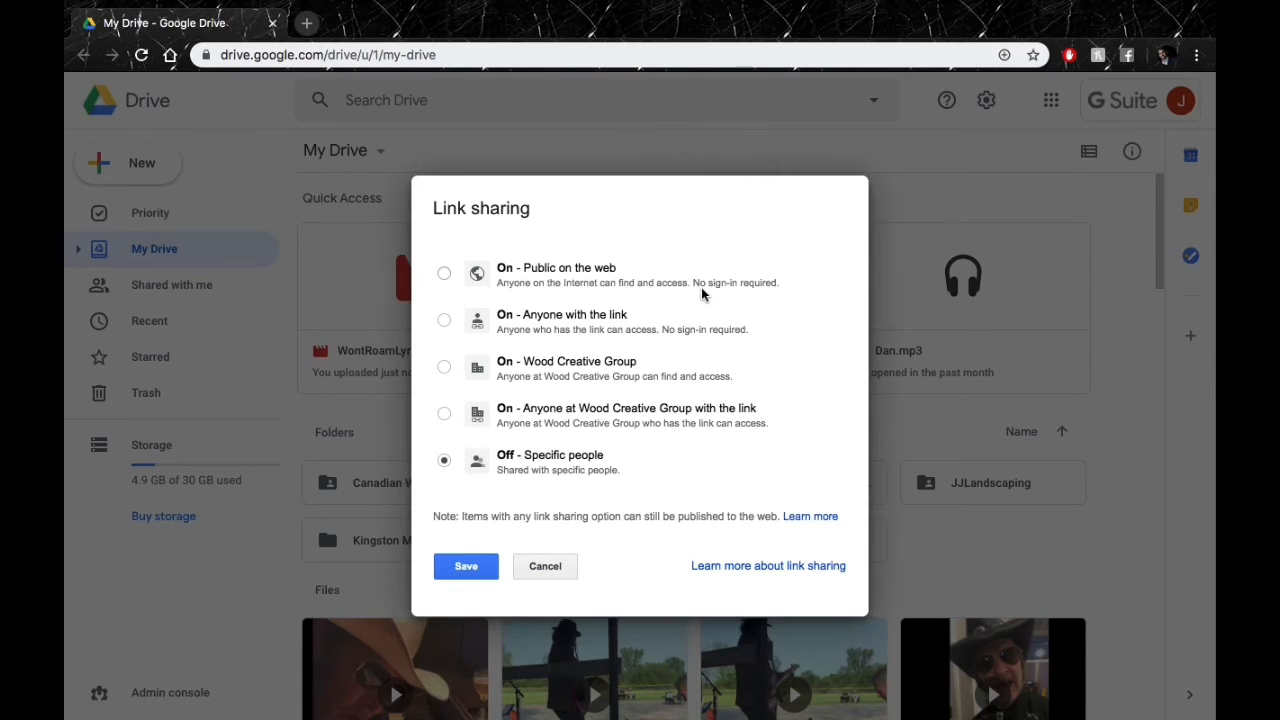
mouse_move(567, 310)
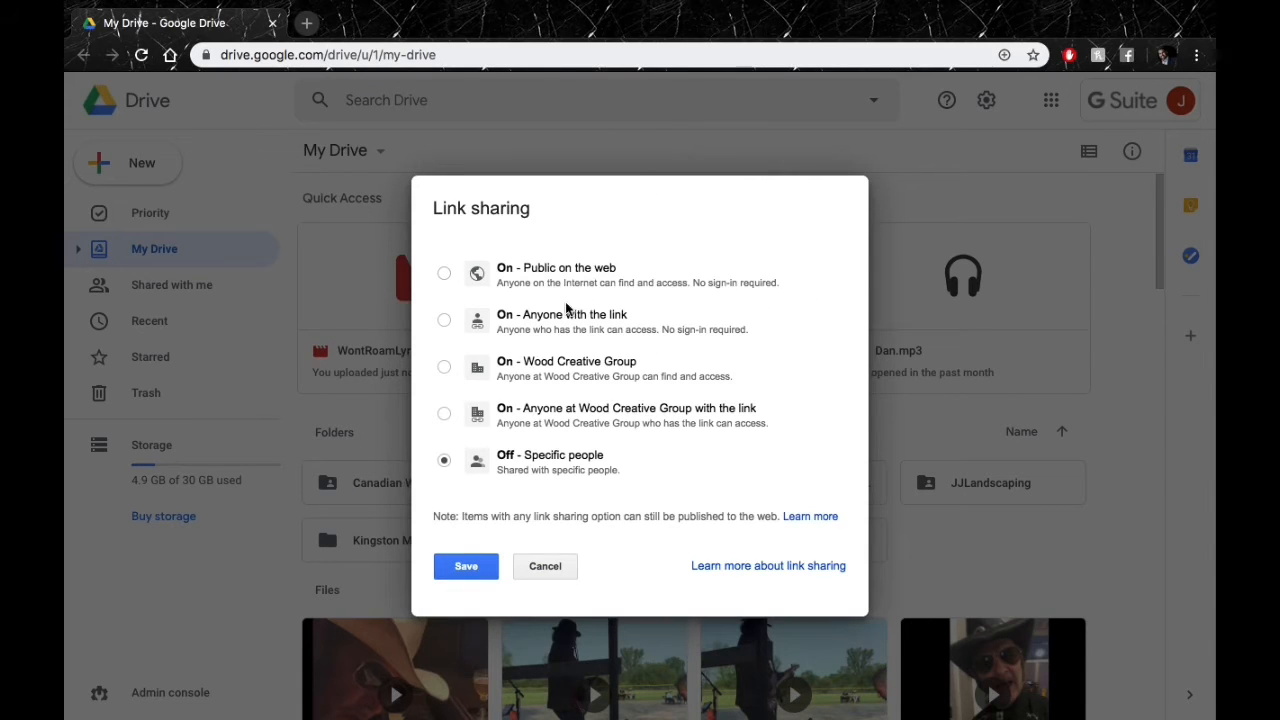
click(444, 320)
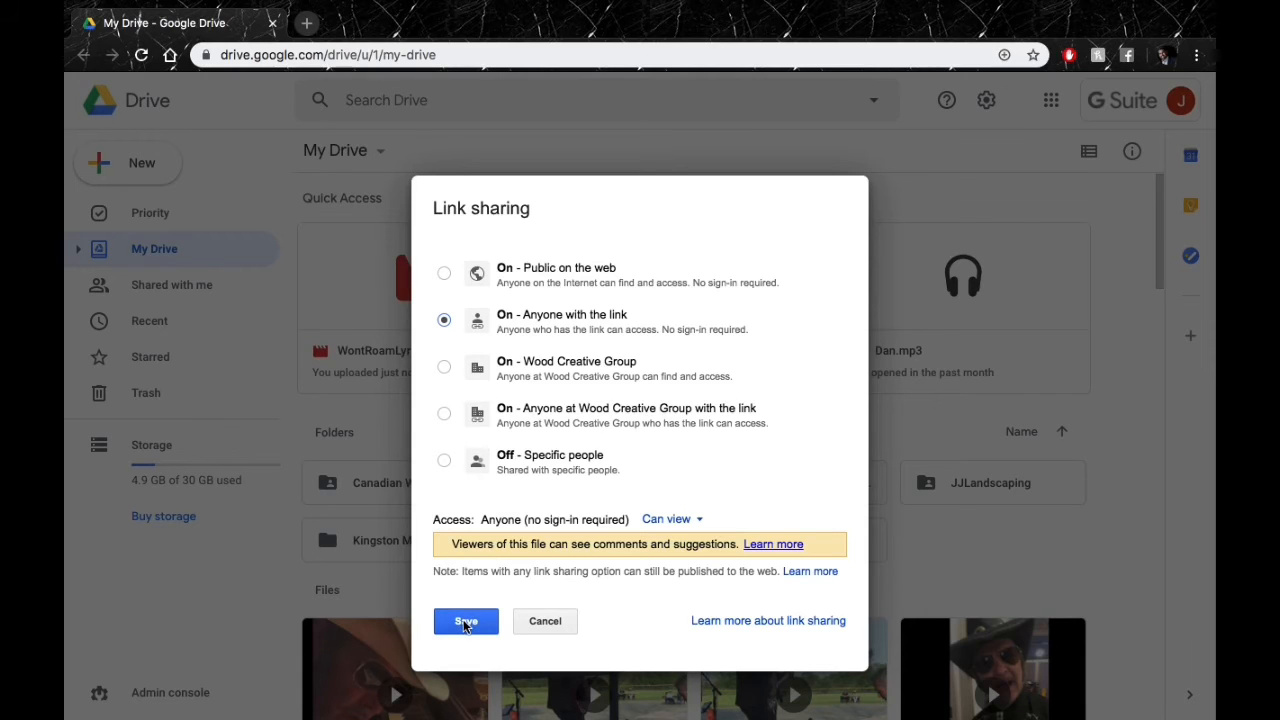
click(465, 621)
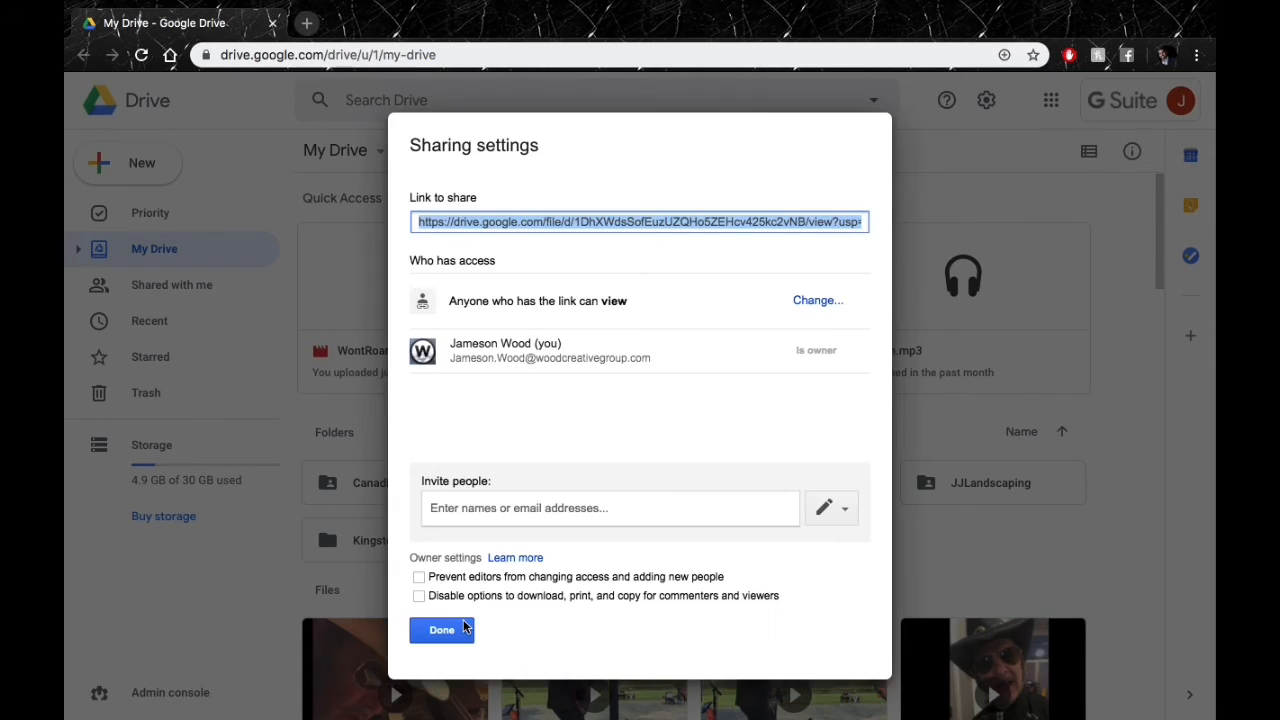
mouse_move(657, 418)
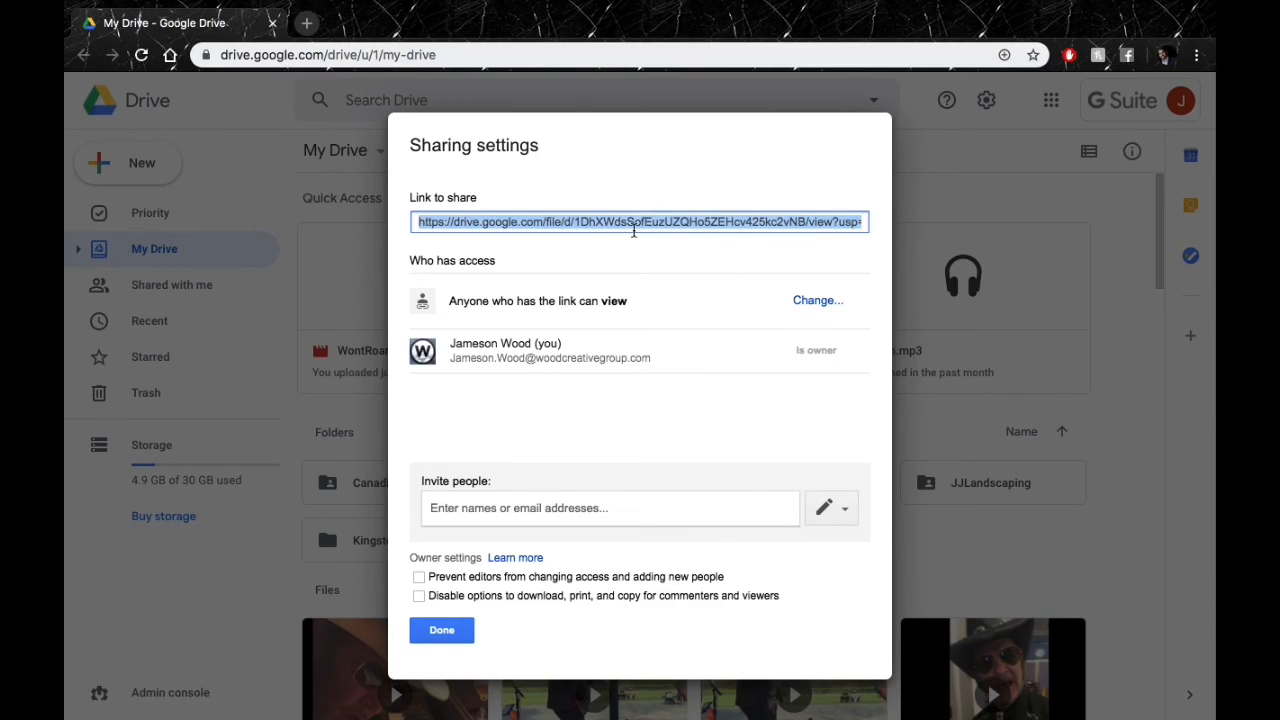
mouse_move(750, 358)
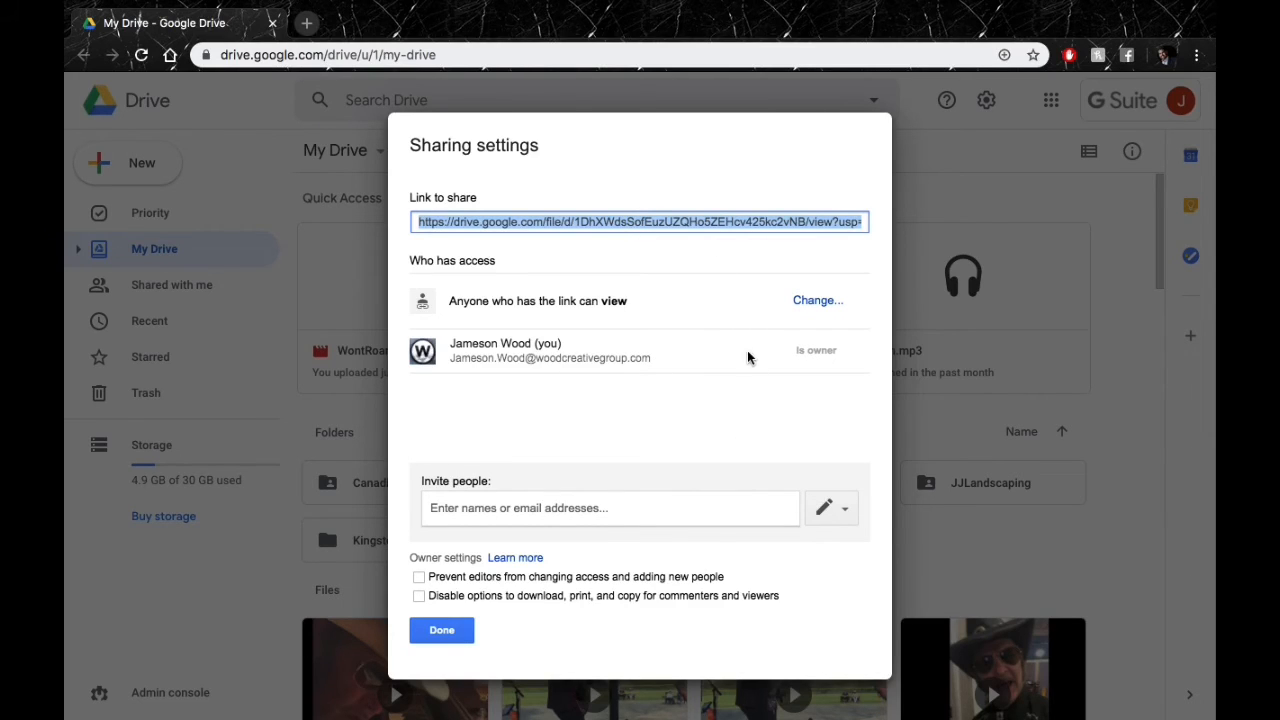
click(610, 508)
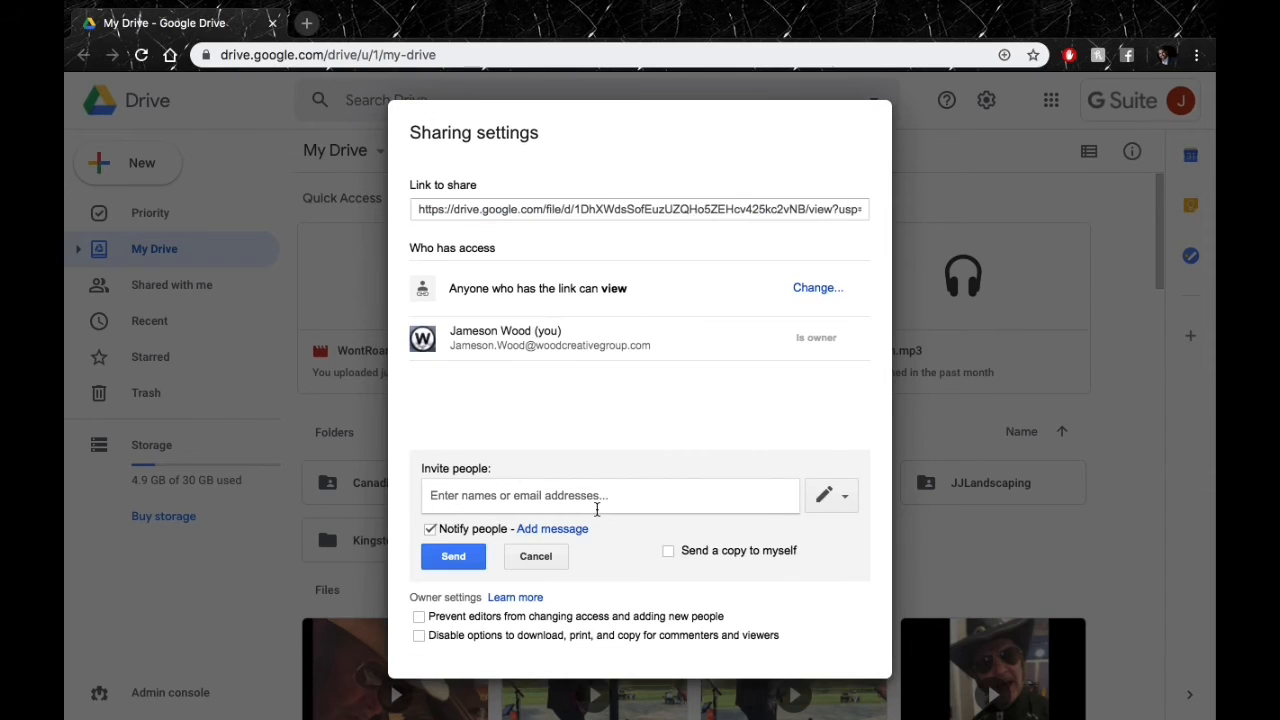
text(Tim Sheffield)
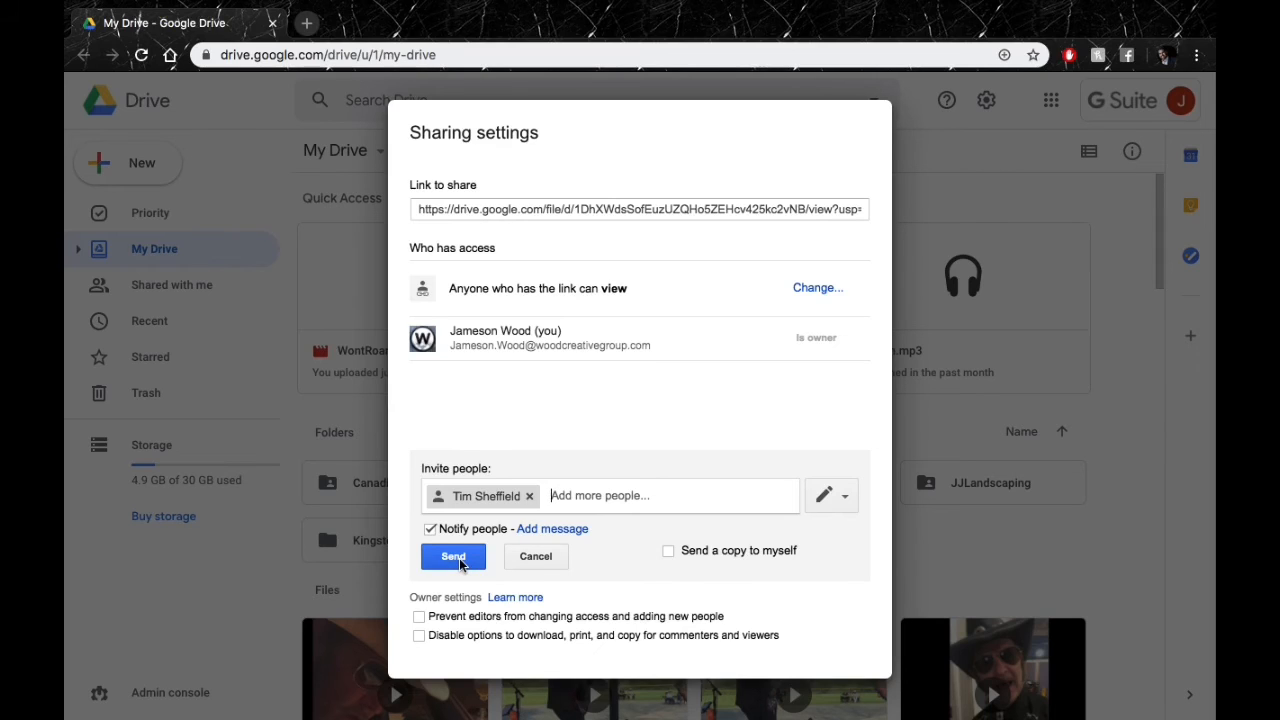
click(453, 556)
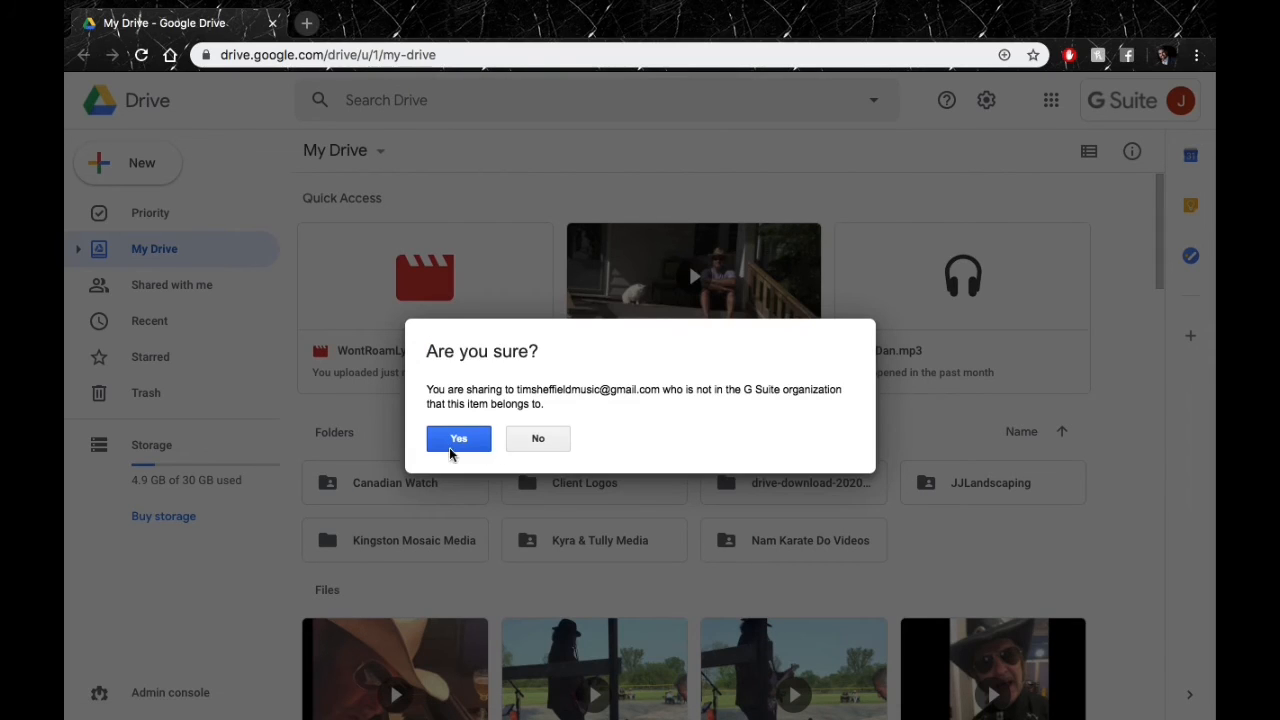
click(458, 438)
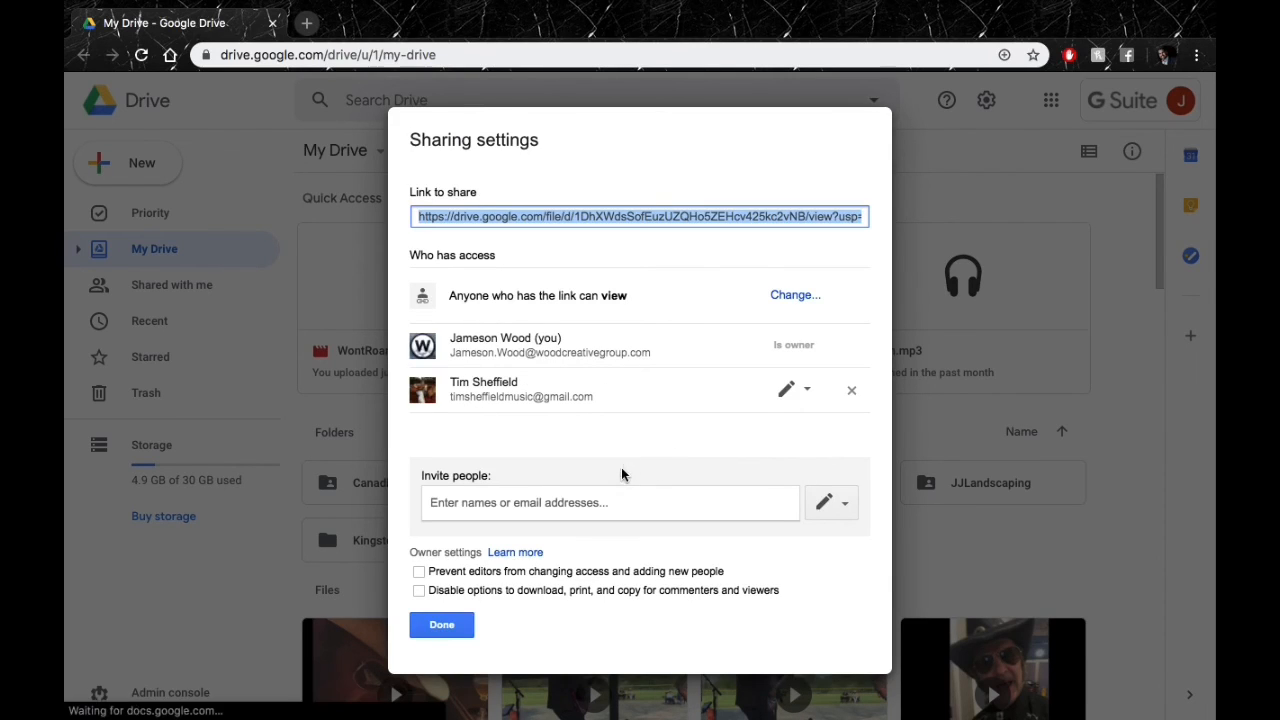
click(441, 624)
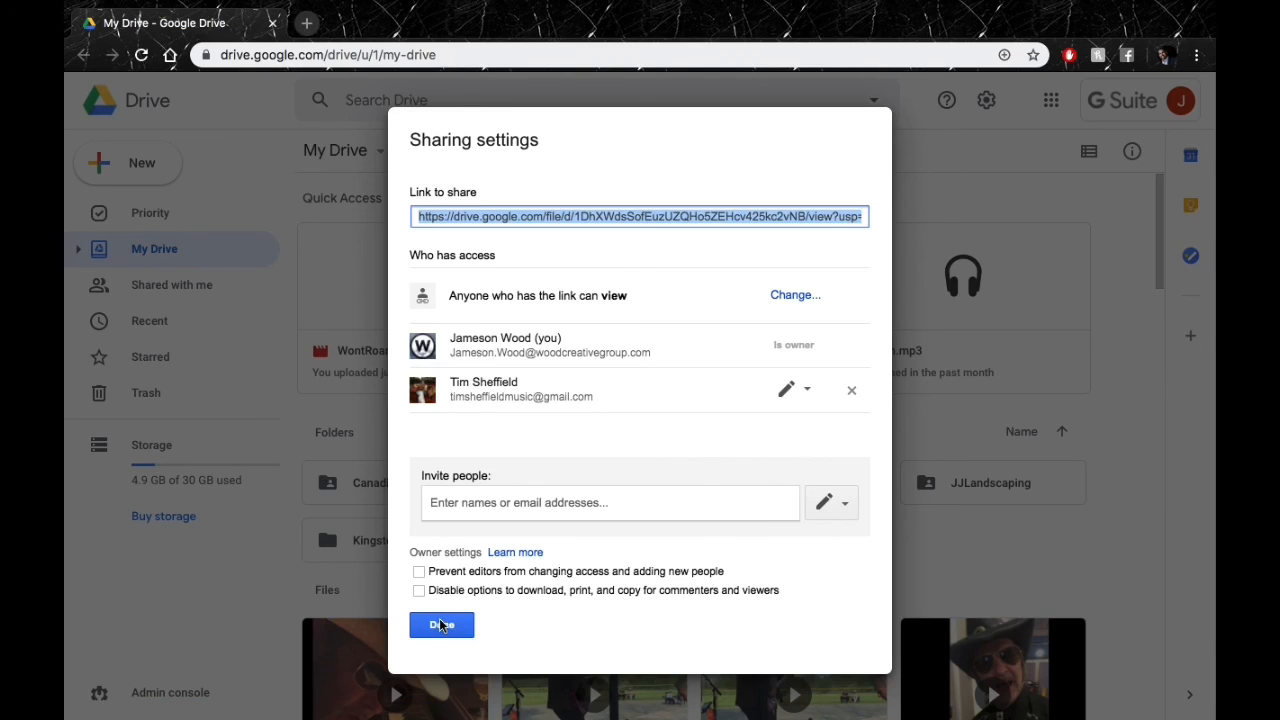
click(441, 625)
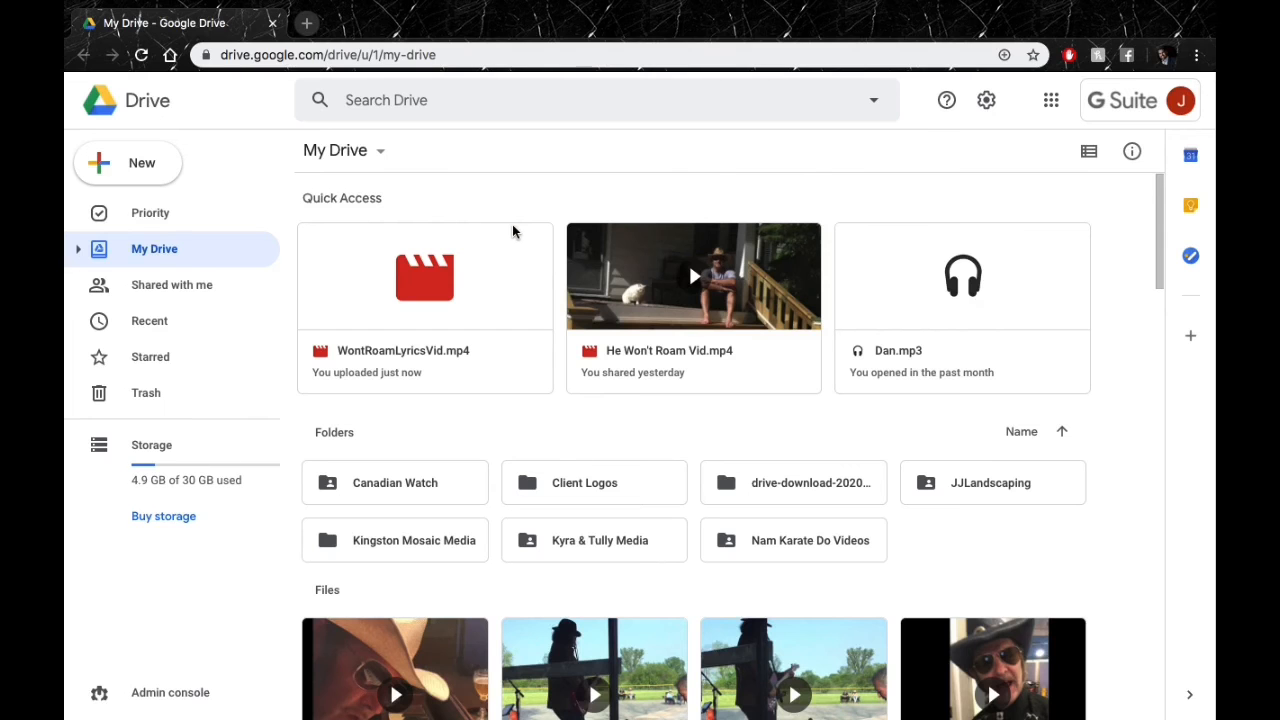
mouse_move(800, 374)
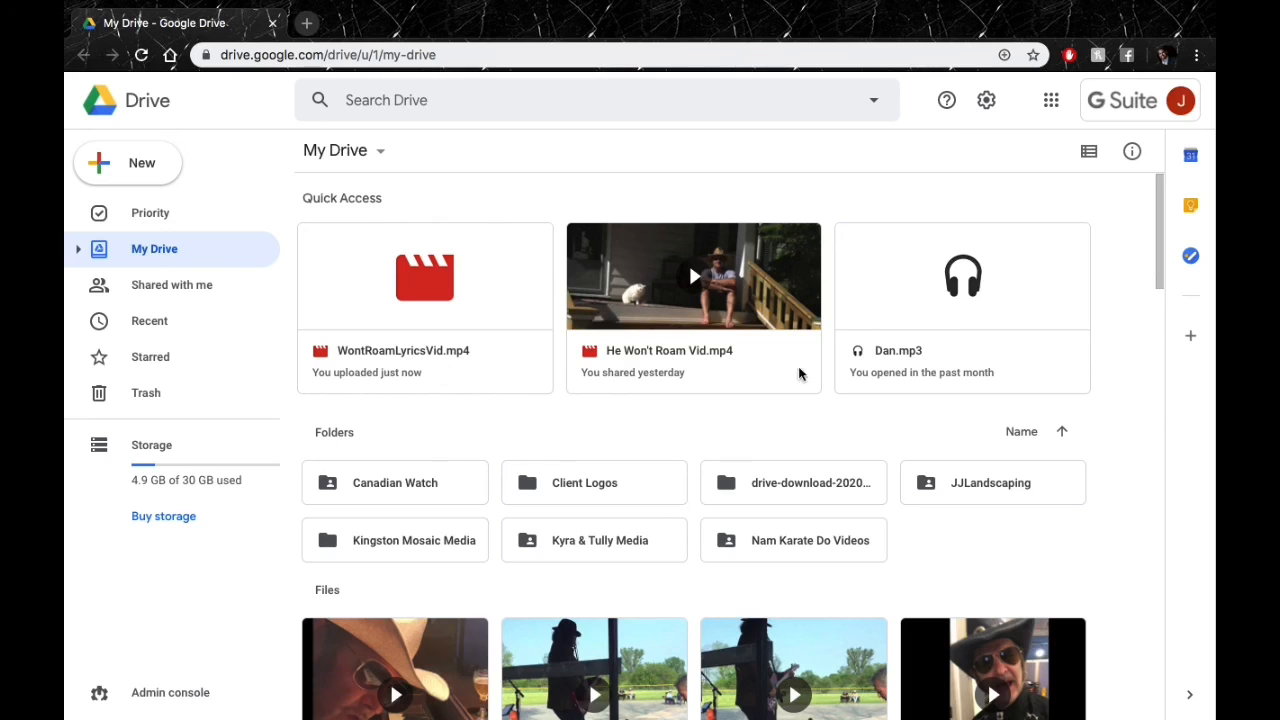
mouse_move(547, 408)
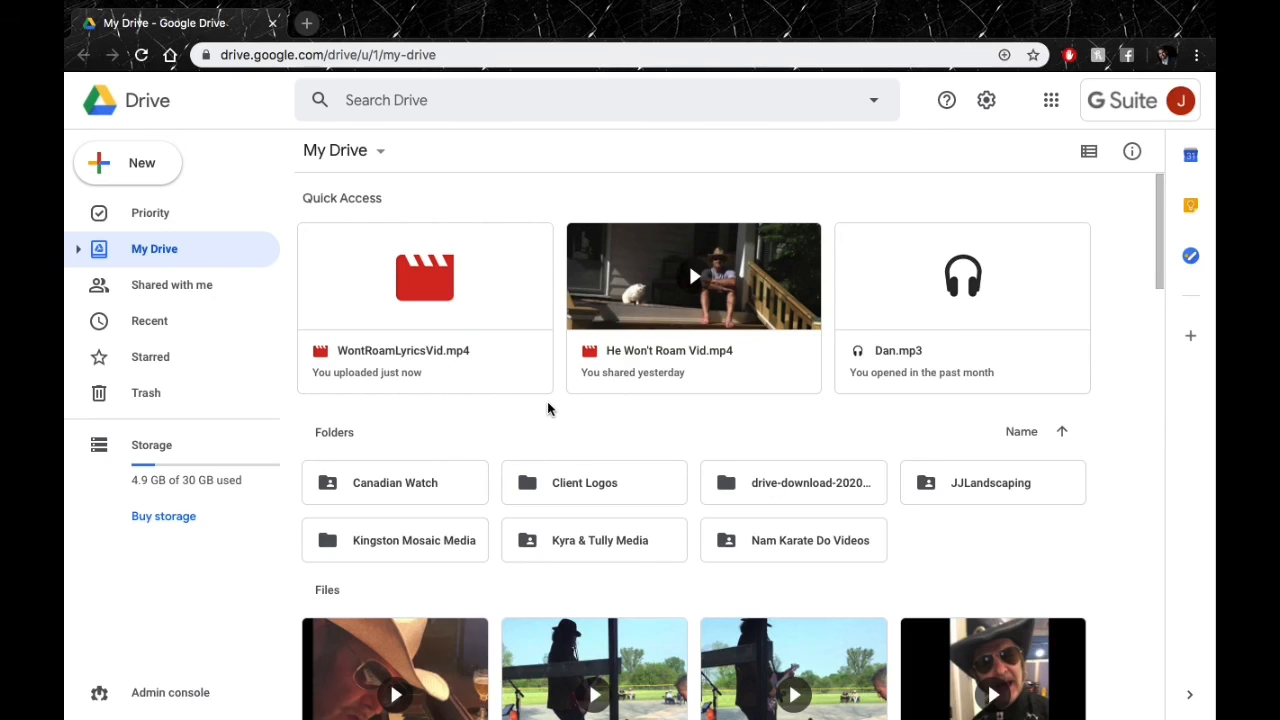